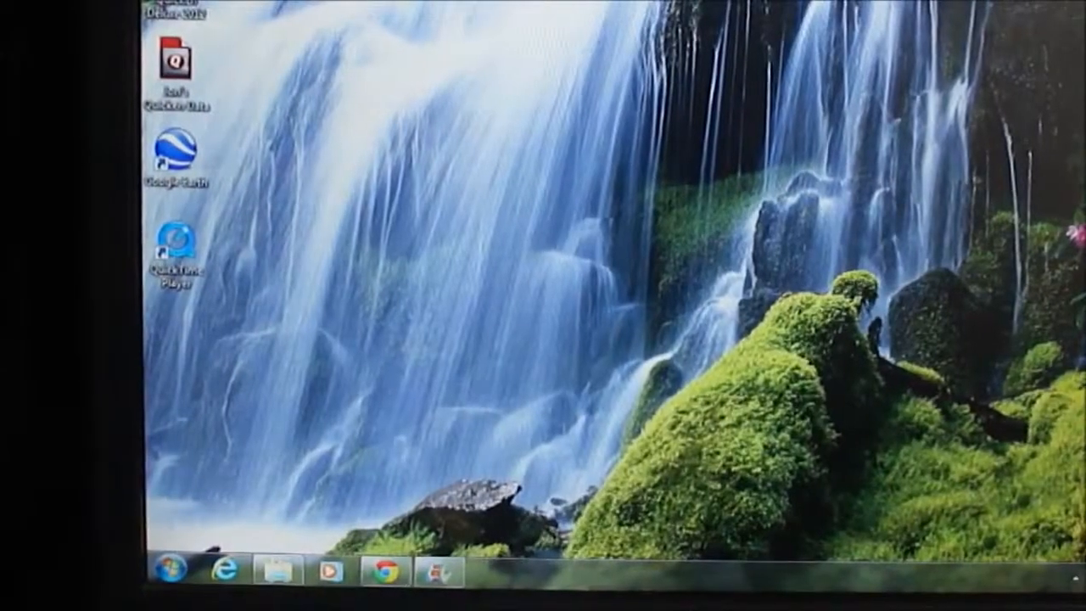
# Launch Windows Media Center from the Start menu's programs list
pyautogui.click(166, 570)
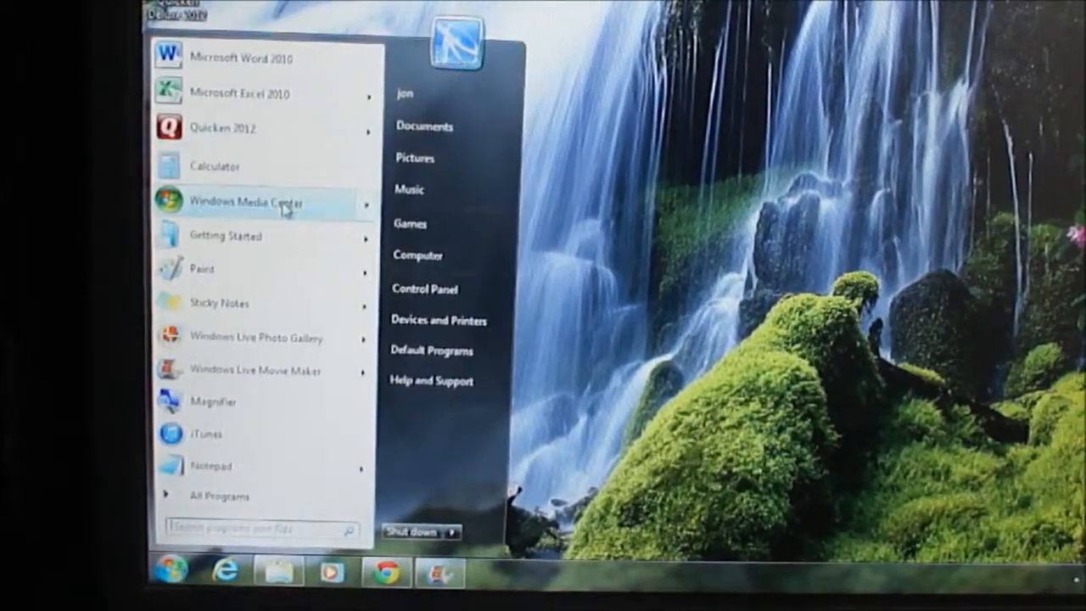
pyautogui.click(246, 204)
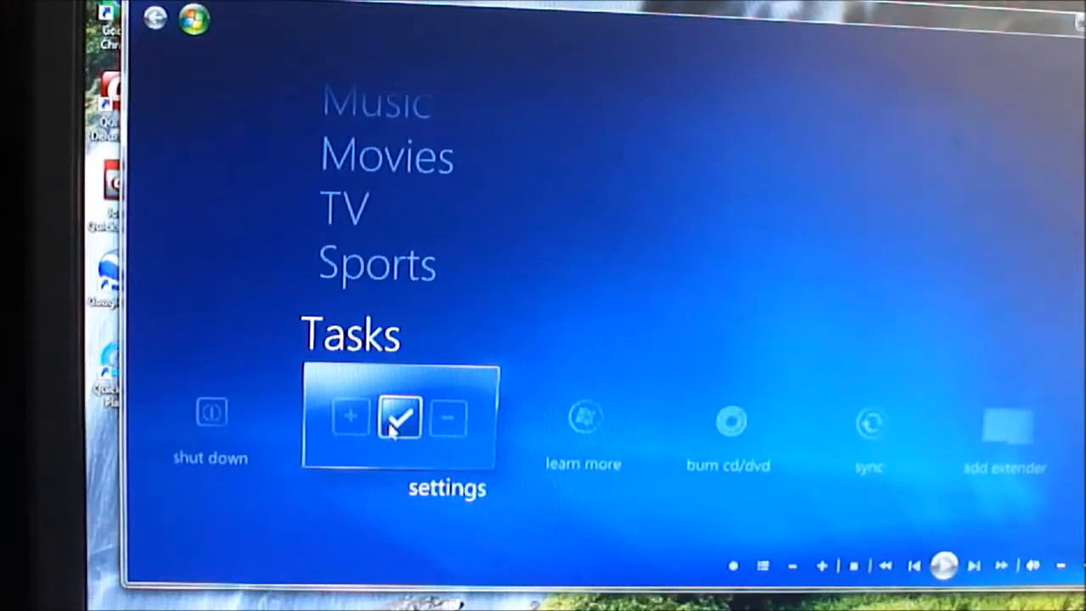
# Go into Media Center settings and reach the Extender page reporting no Extenders found
pyautogui.click(399, 421)
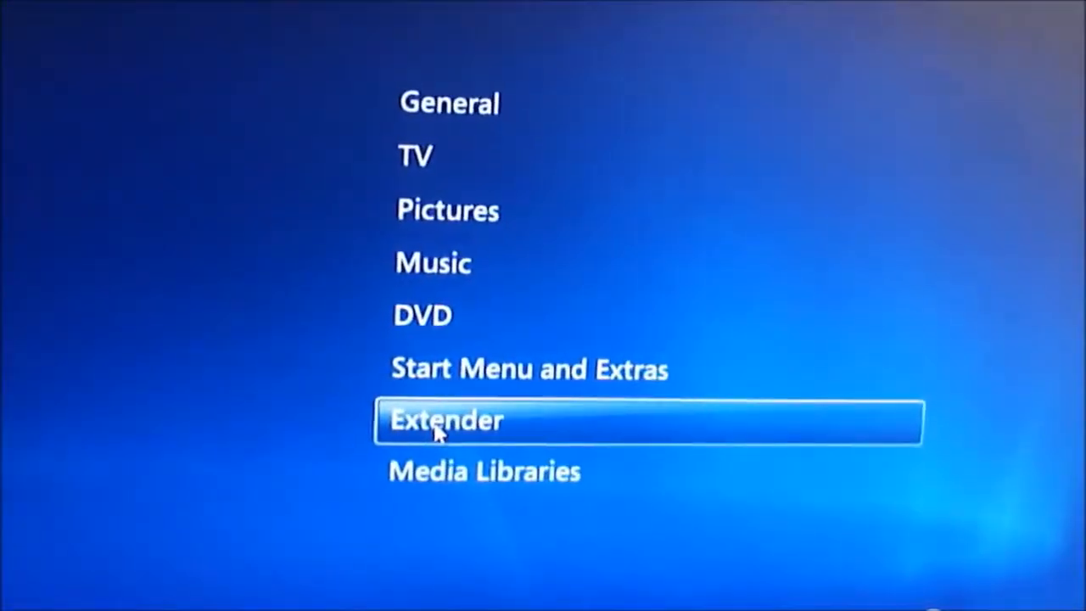
pyautogui.click(444, 421)
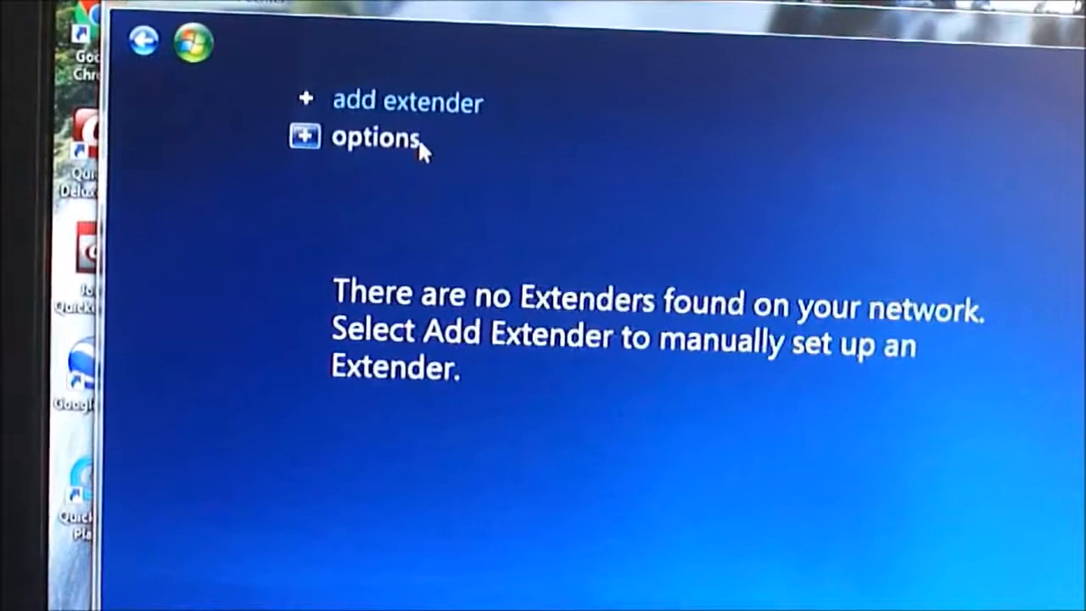
# Add a new extender and continue past the Extender Setup introduction
pyautogui.click(407, 102)
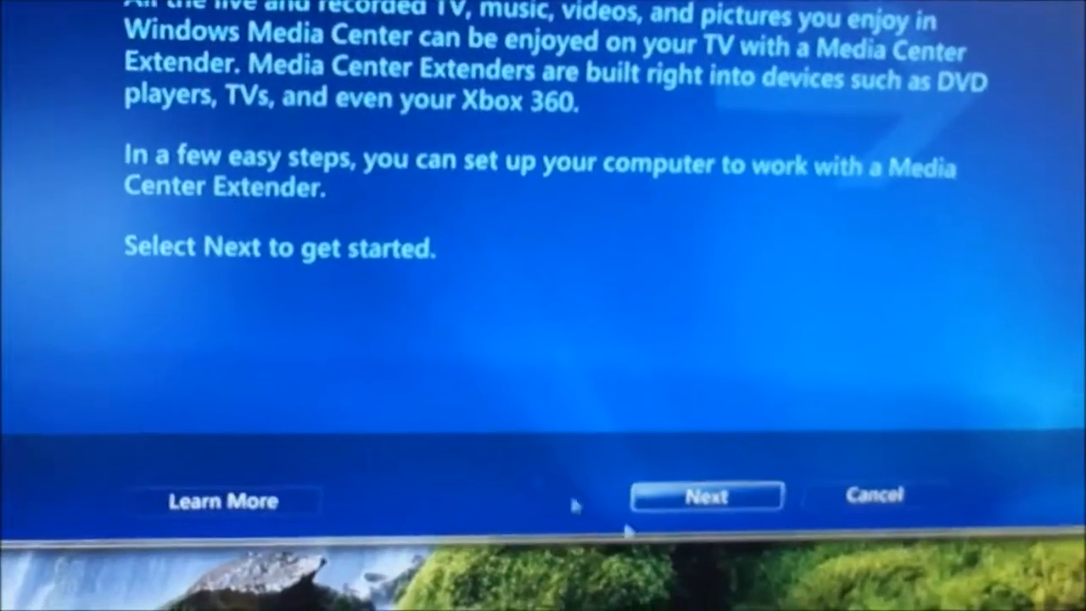
pyautogui.click(706, 496)
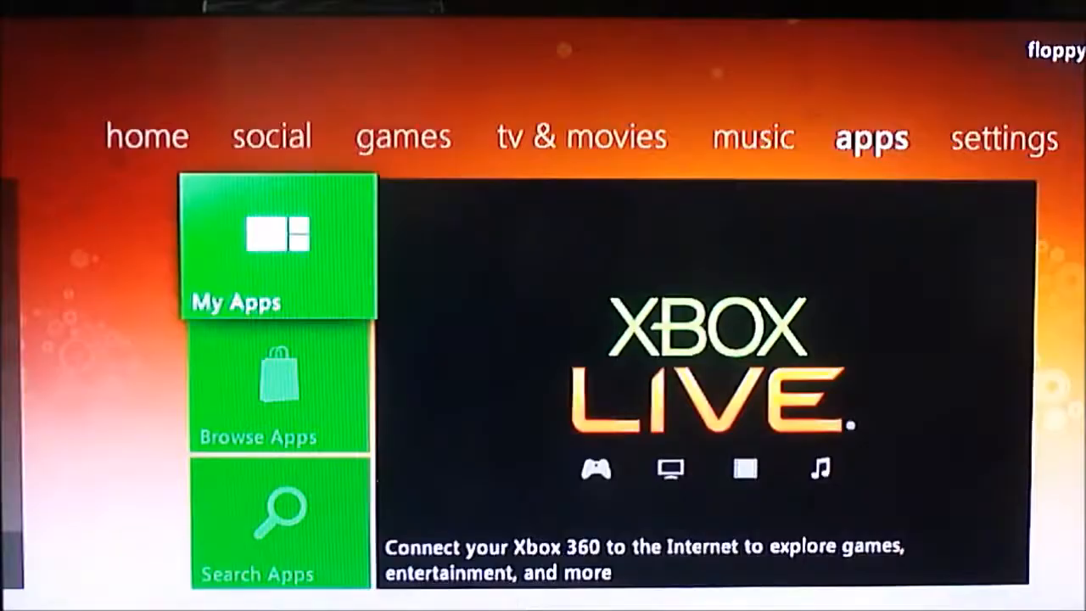
# From My Apps, launch the Windows Media Center app and choose Continue to set it up
pyautogui.click(278, 246)
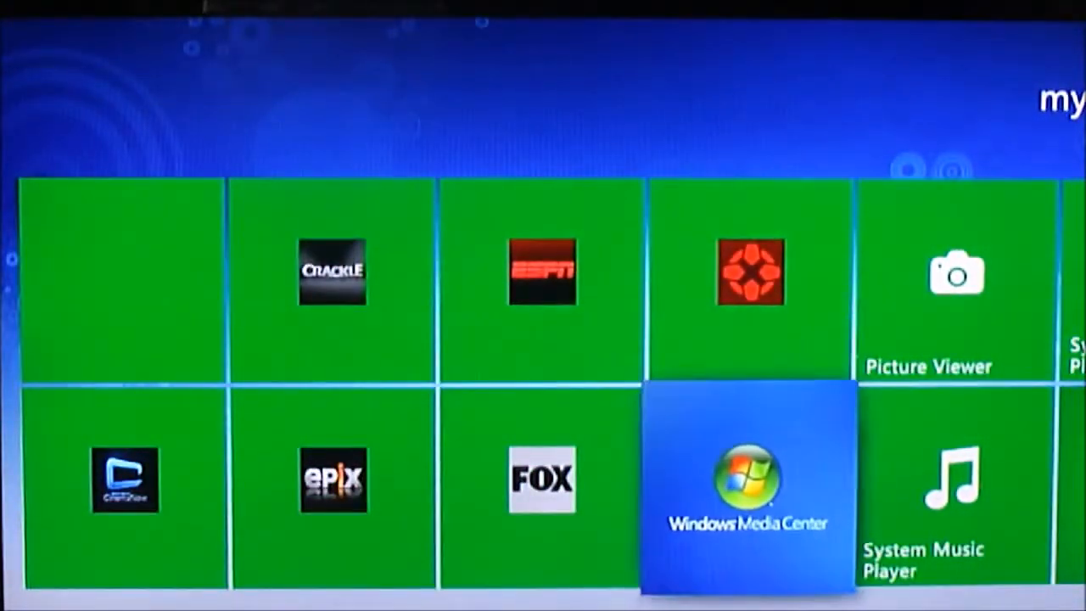
pyautogui.click(750, 478)
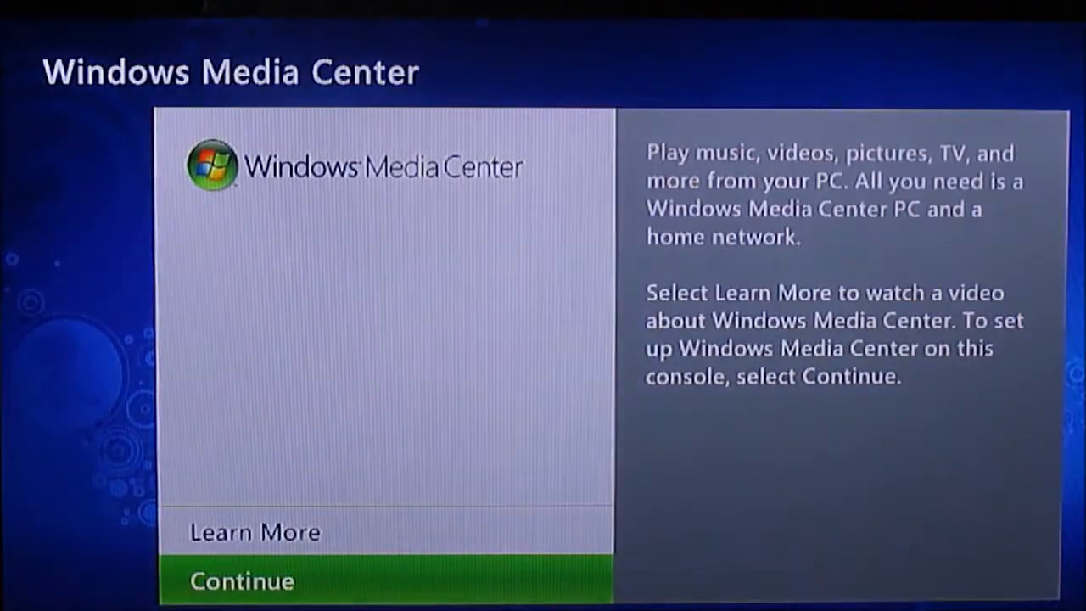
pyautogui.click(241, 580)
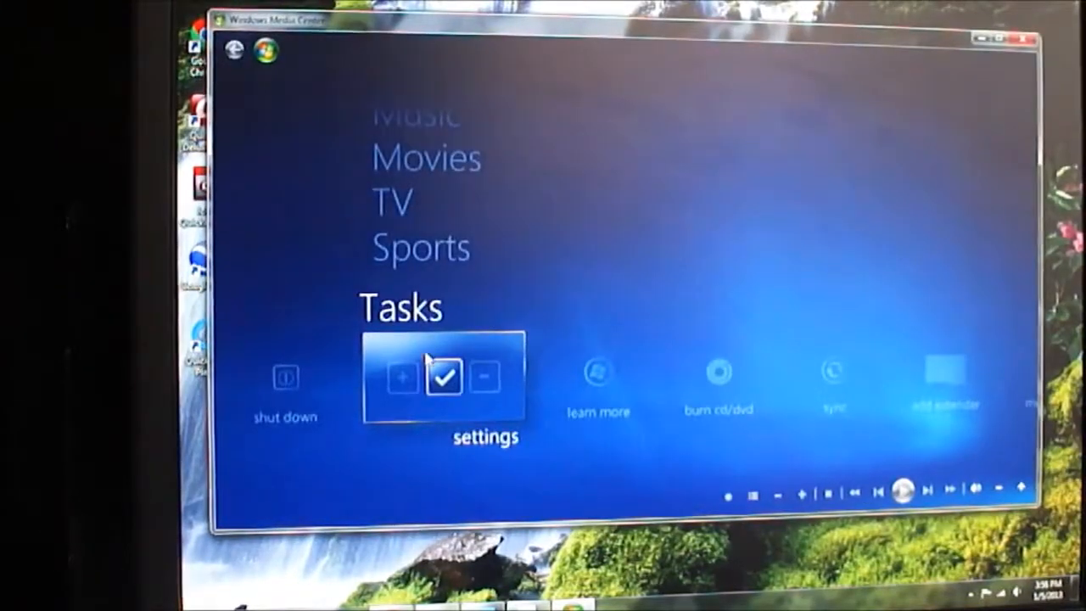
# Choose Set Up Now for the detected Xbox 360 Extender and continue to the setup key prompt
pyautogui.click(443, 377)
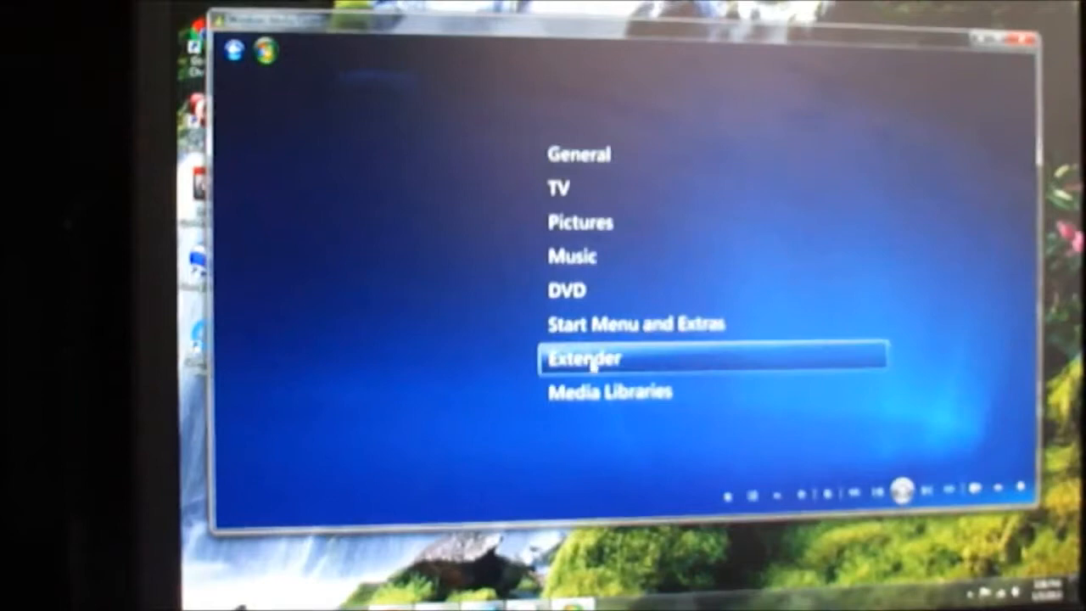
pyautogui.click(584, 356)
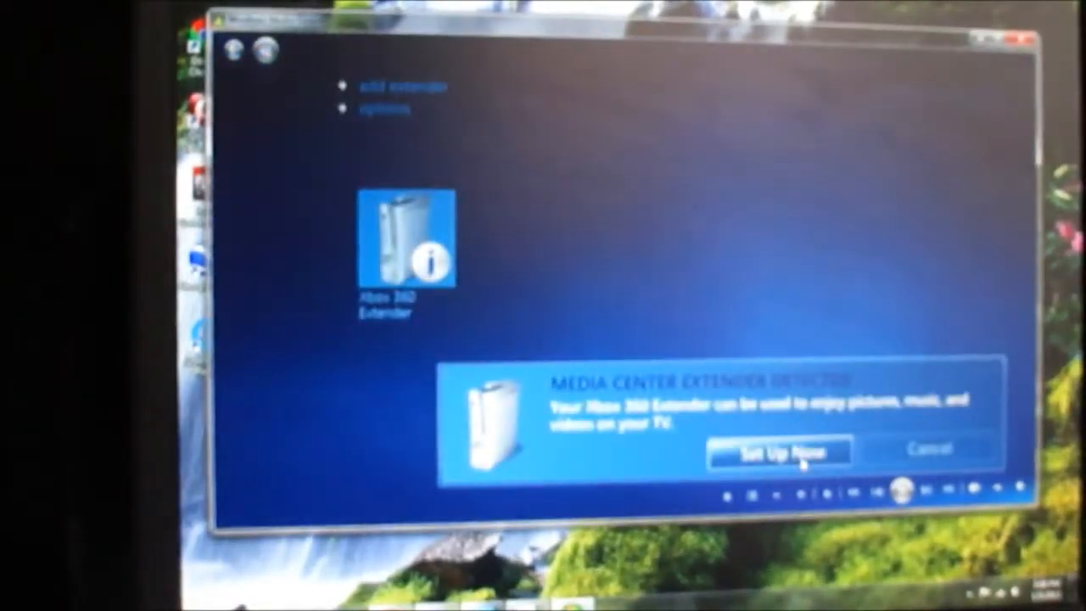
pyautogui.click(779, 452)
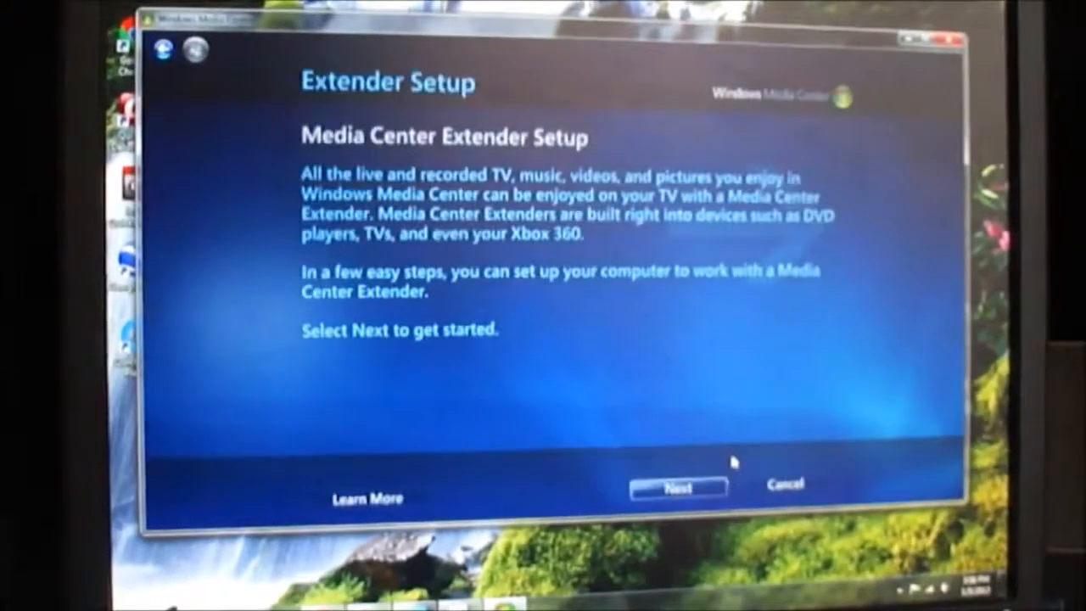
pyautogui.click(679, 485)
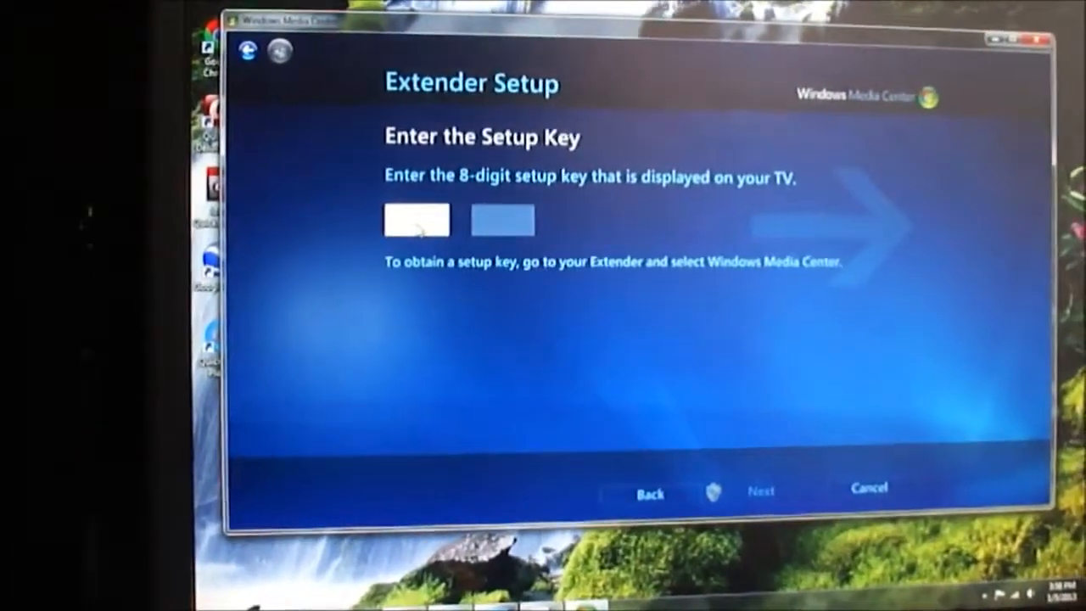
pyautogui.write('9846')
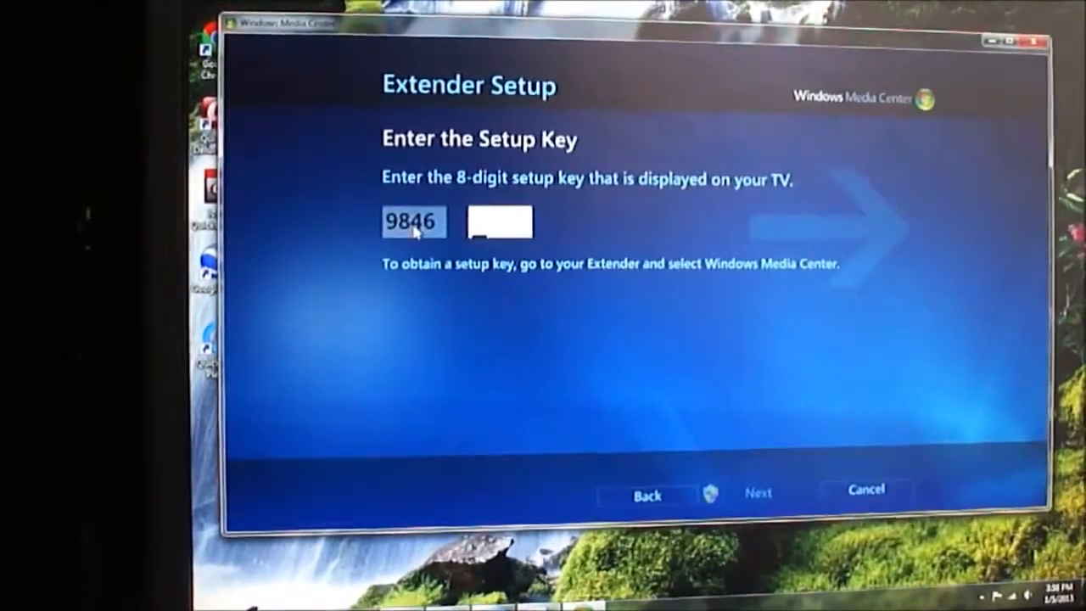
pyautogui.write('1202')
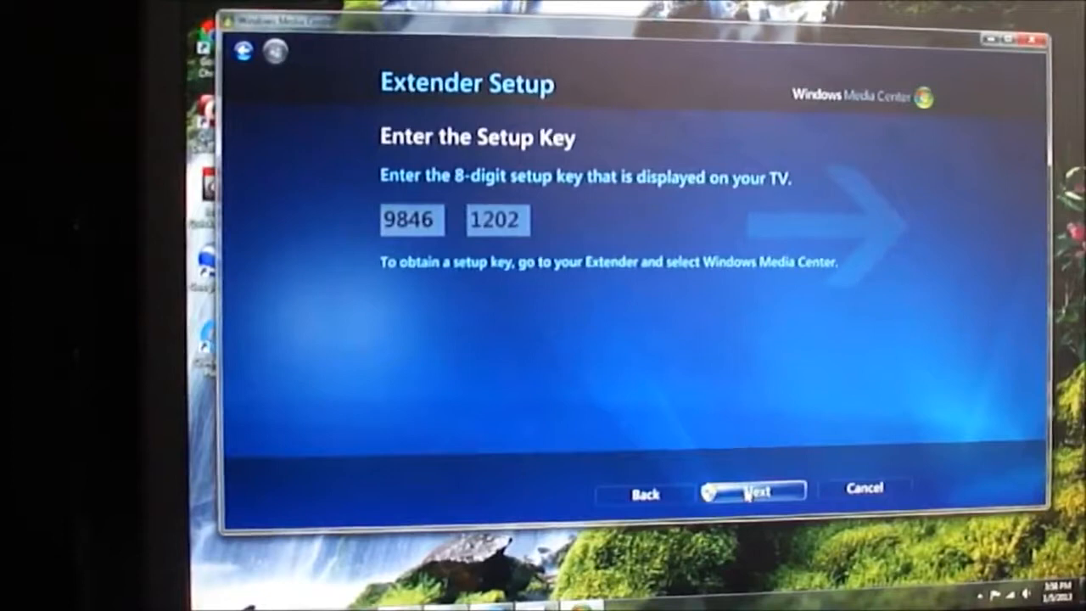
pyautogui.click(750, 490)
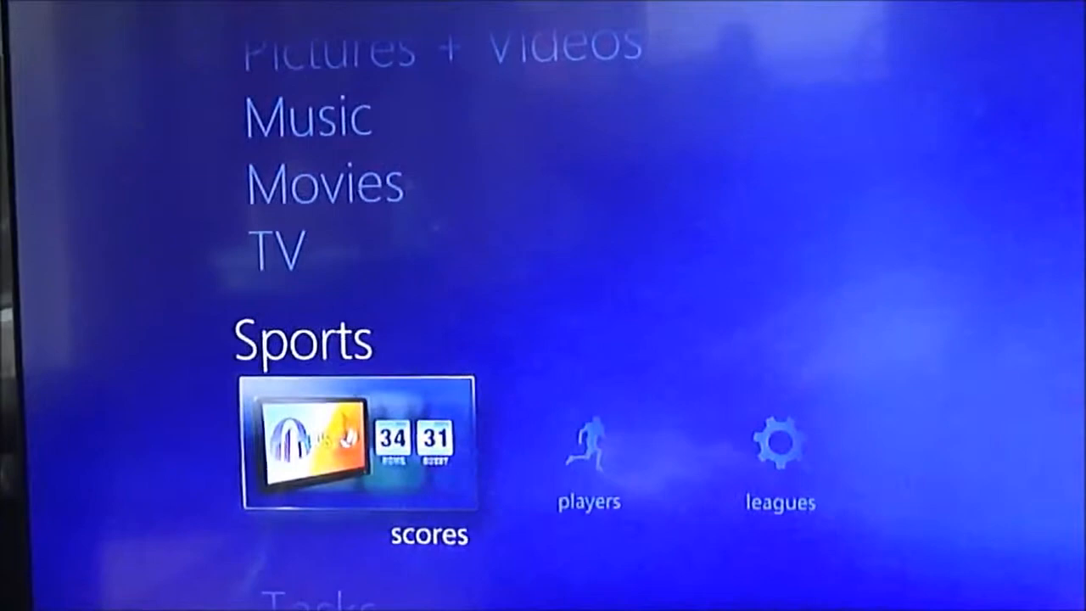
# Move through TV, Movies and Music to reach the Pictures + Videos section
pyautogui.press('Up')
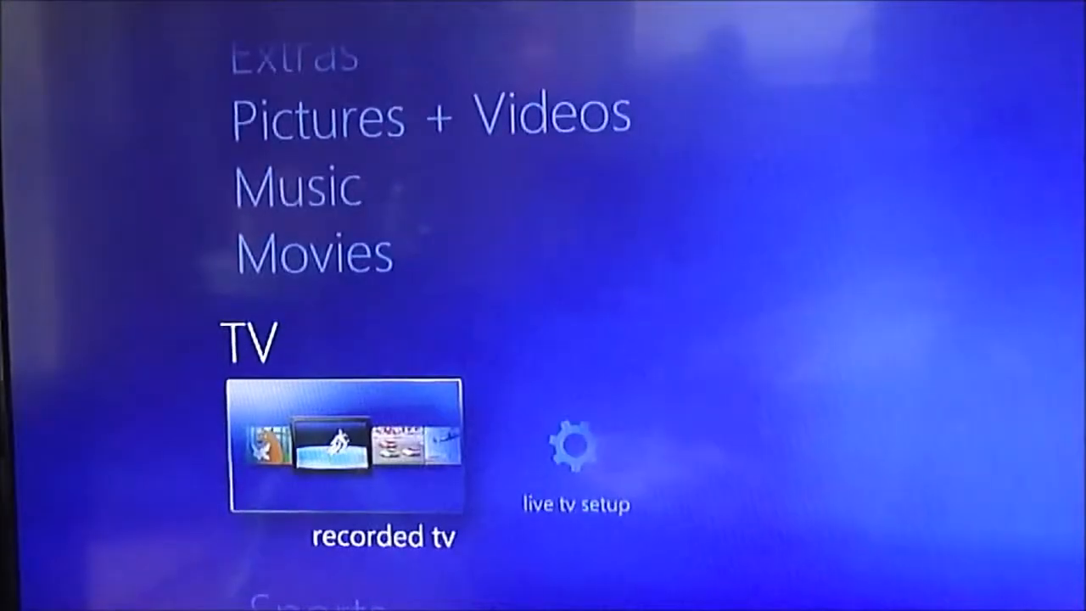
pyautogui.press('Up')
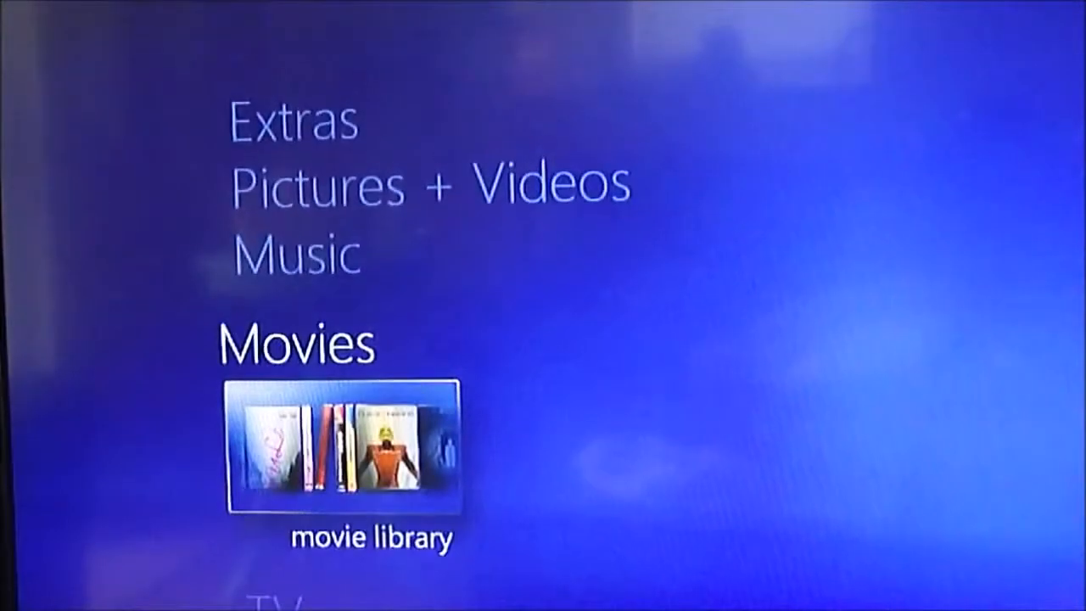
pyautogui.scroll(-3)
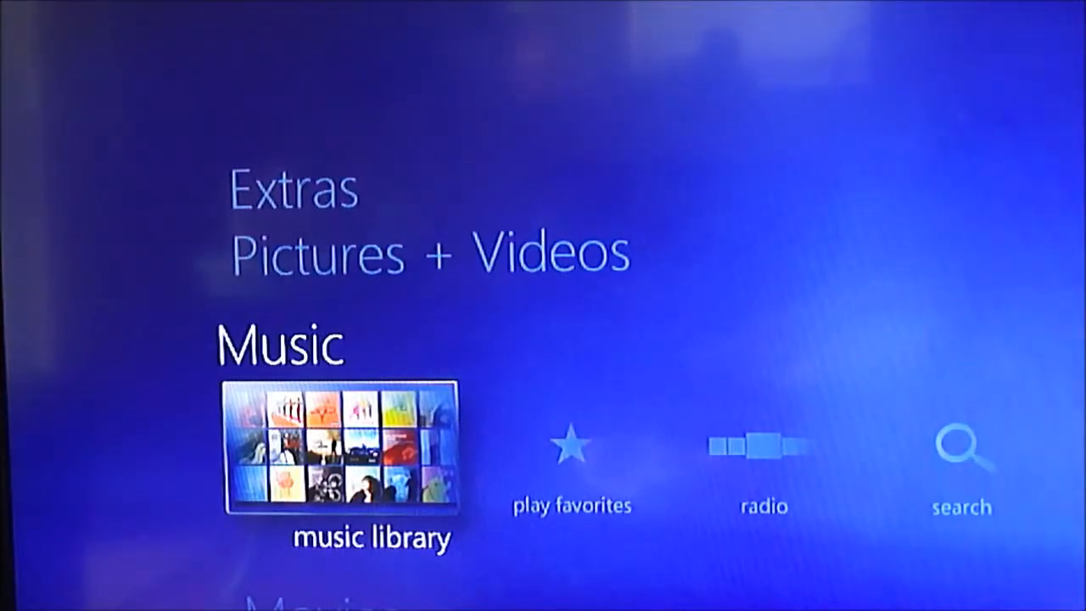
pyautogui.click(340, 454)
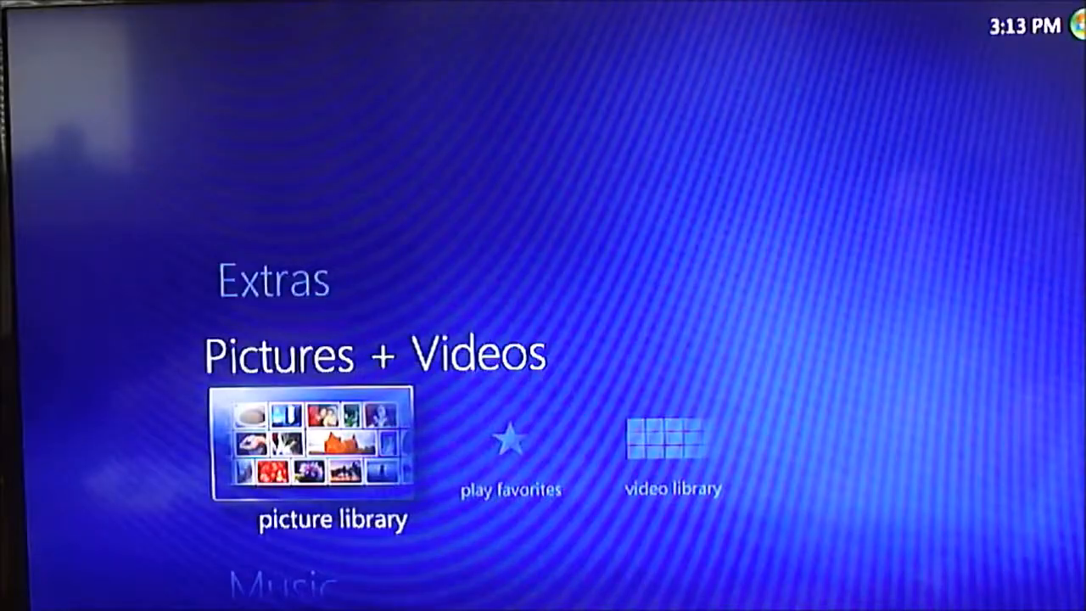
# Show the PC's picture library with its photo folders on the TV
pyautogui.click(309, 444)
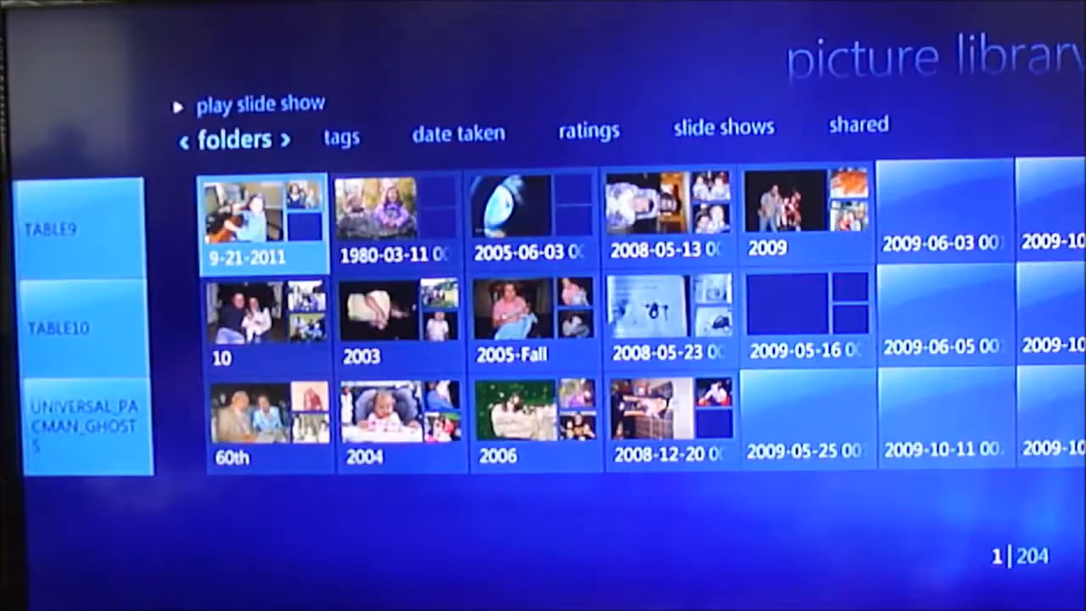